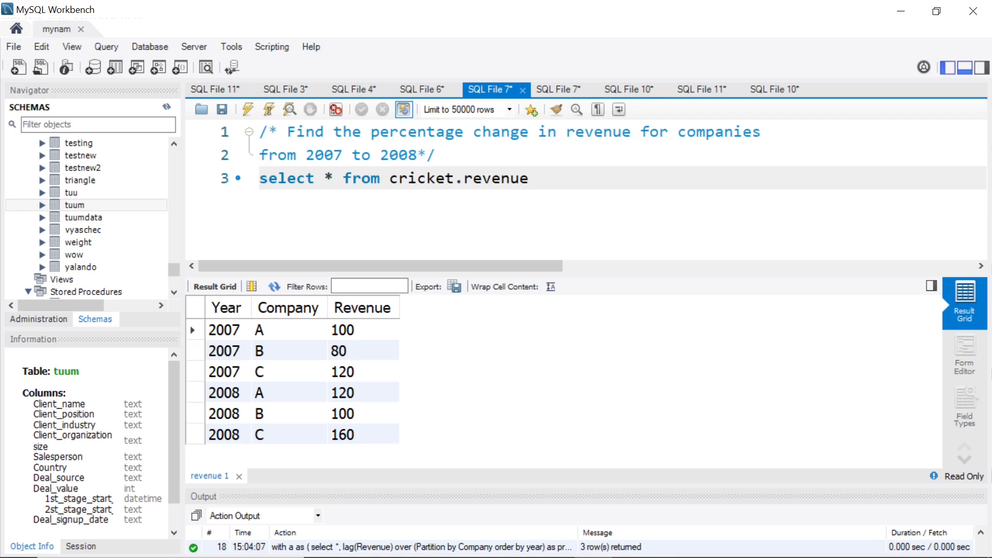
Step: Review the six revenue rows, comparing company A's 100 to 120 and B's 80 across 2007 and 2008
{"action": "left_click", "coordinate": [528, 178]}
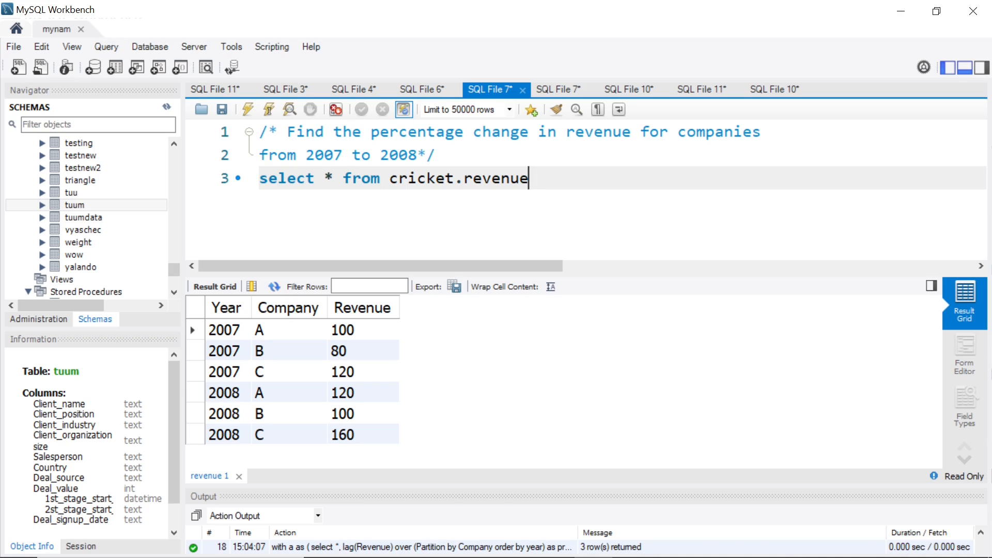
{"action": "left_click", "coordinate": [223, 331]}
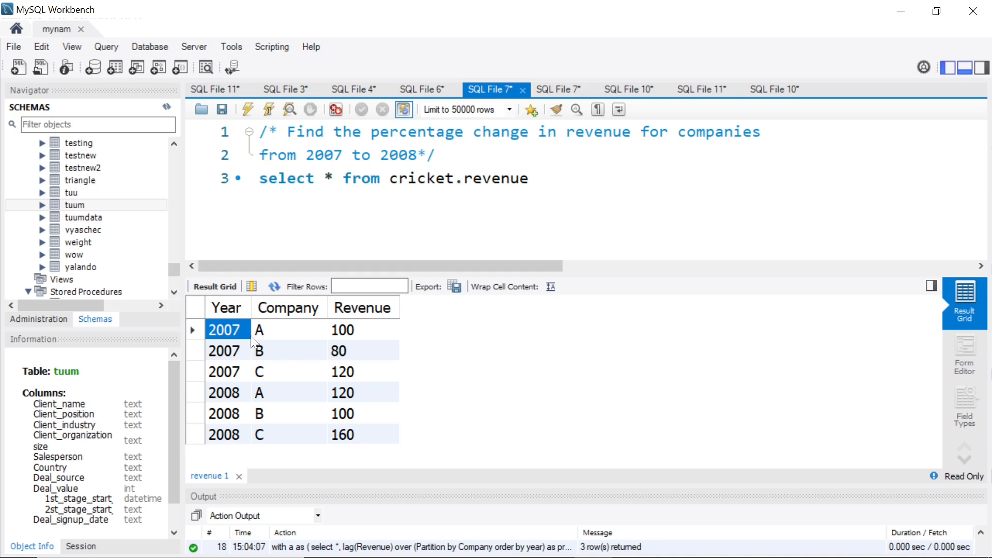
{"action": "left_click", "coordinate": [342, 330]}
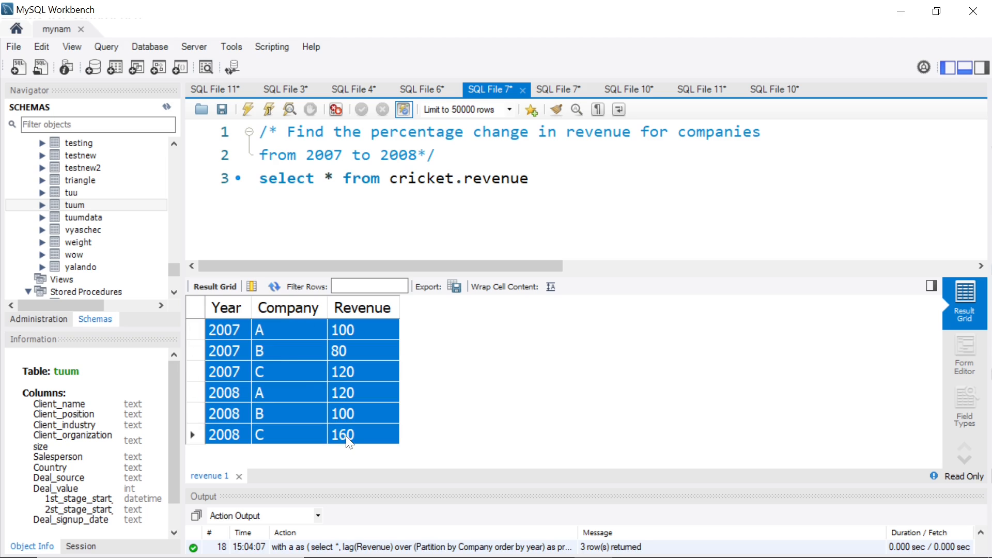
{"action": "left_click", "coordinate": [289, 350]}
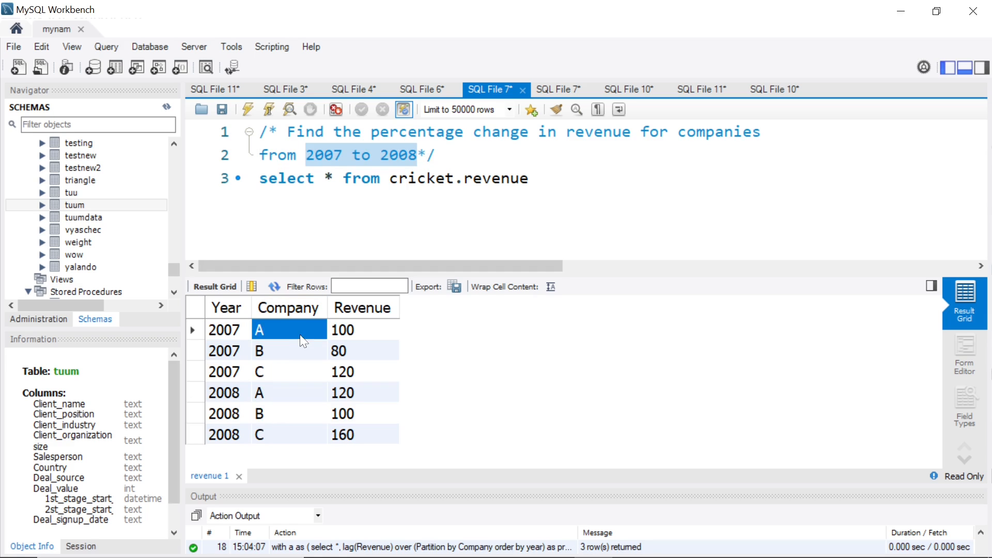
{"action": "left_click", "coordinate": [362, 330]}
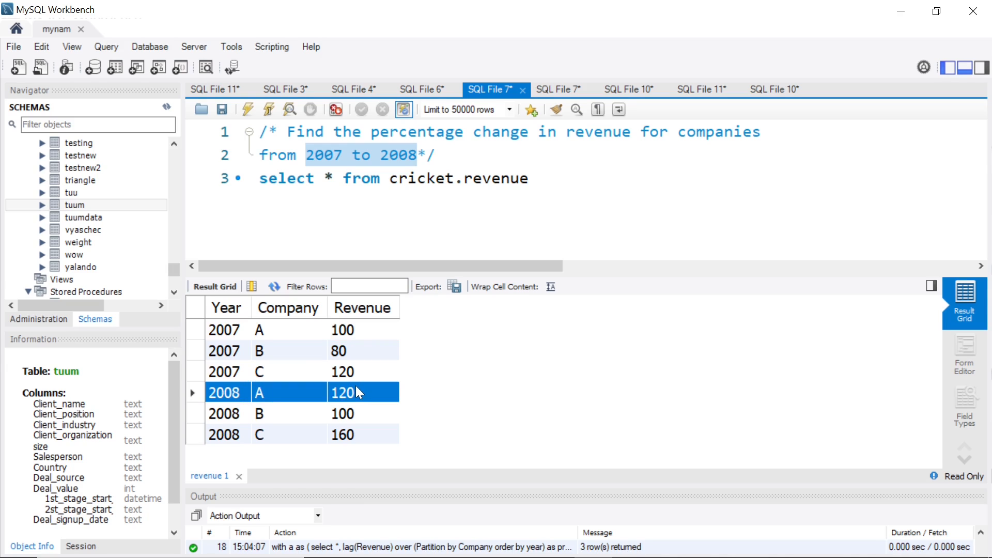
{"action": "left_click", "coordinate": [355, 391]}
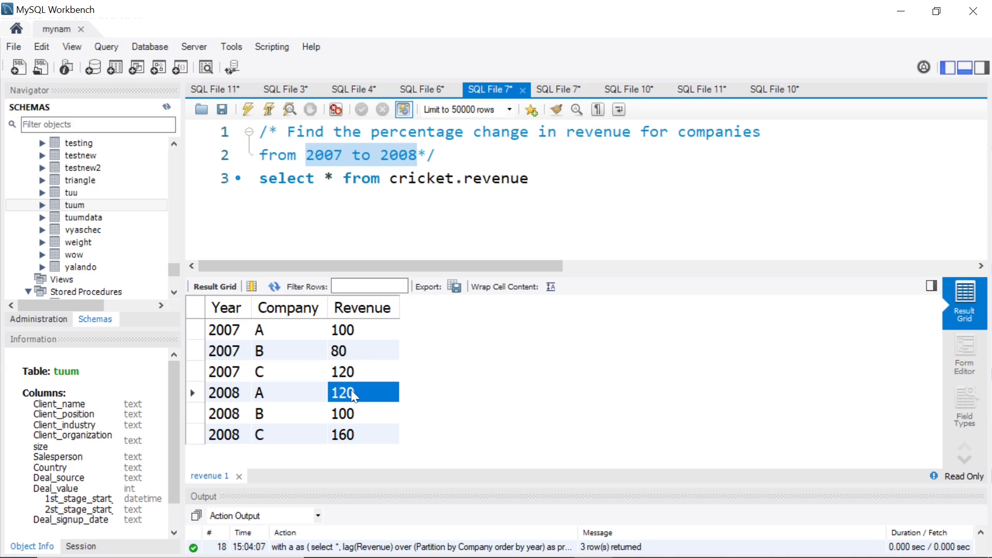
{"action": "mouse_move", "coordinate": [248, 345]}
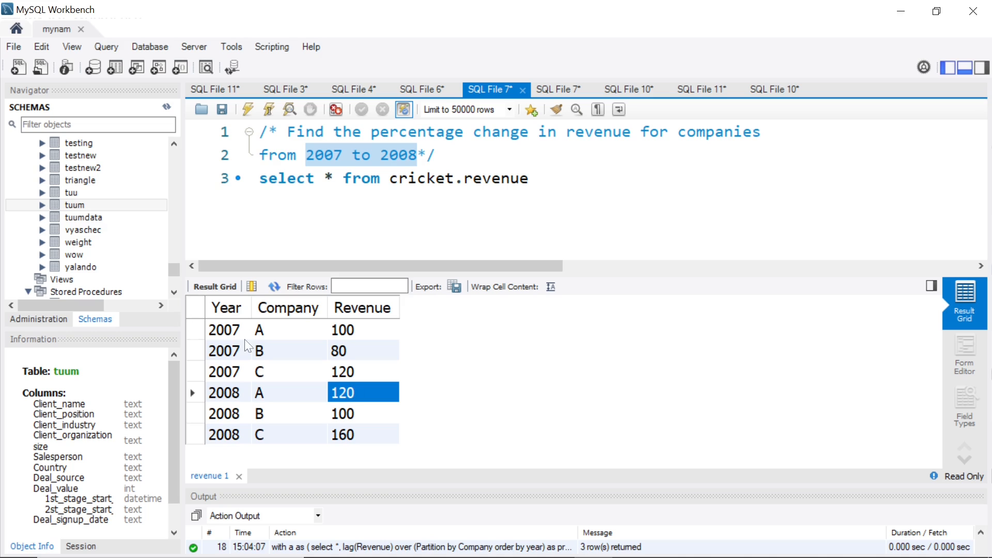
{"action": "left_click", "coordinate": [354, 350]}
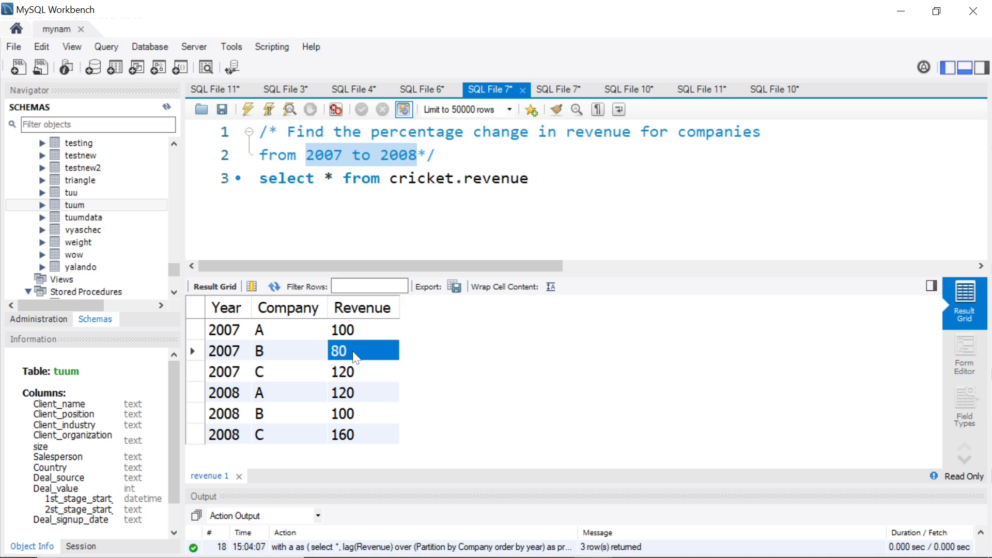
{"action": "left_click", "coordinate": [351, 413]}
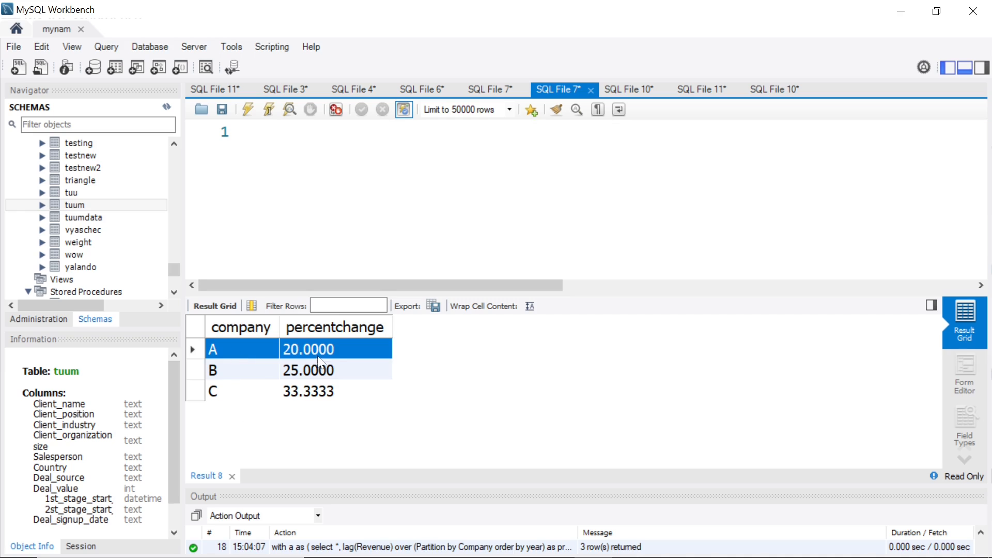
{"action": "left_click", "coordinate": [328, 370]}
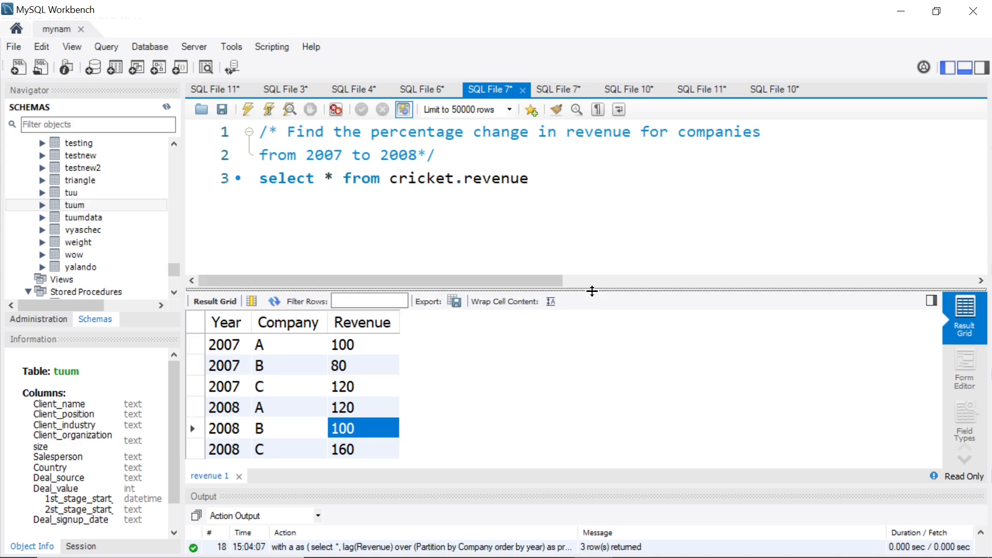
{"action": "mouse_move", "coordinate": [591, 291]}
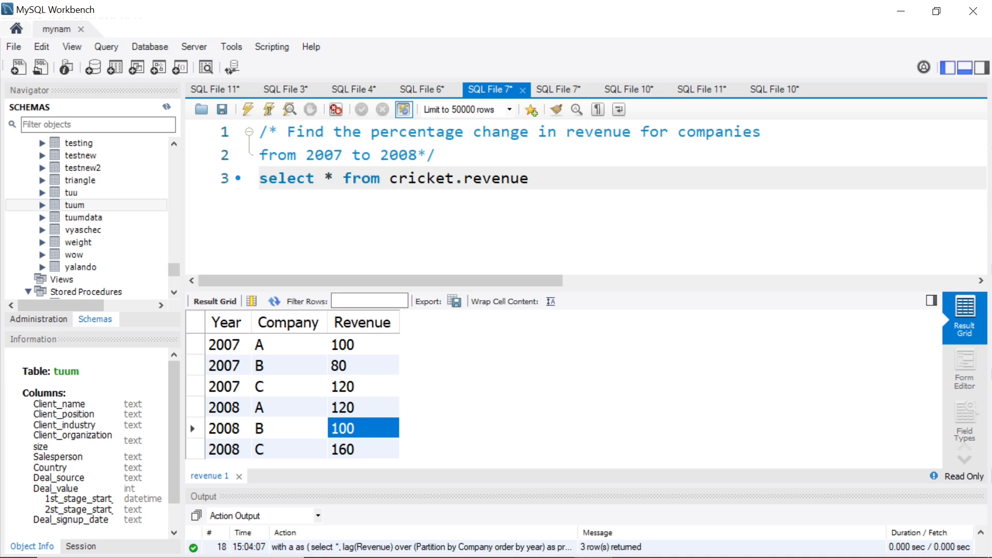
Step: List Year, Company, Revenue and begin a lag(Revenue) column instead of select *
{"action": "key", "text": "Enter"}
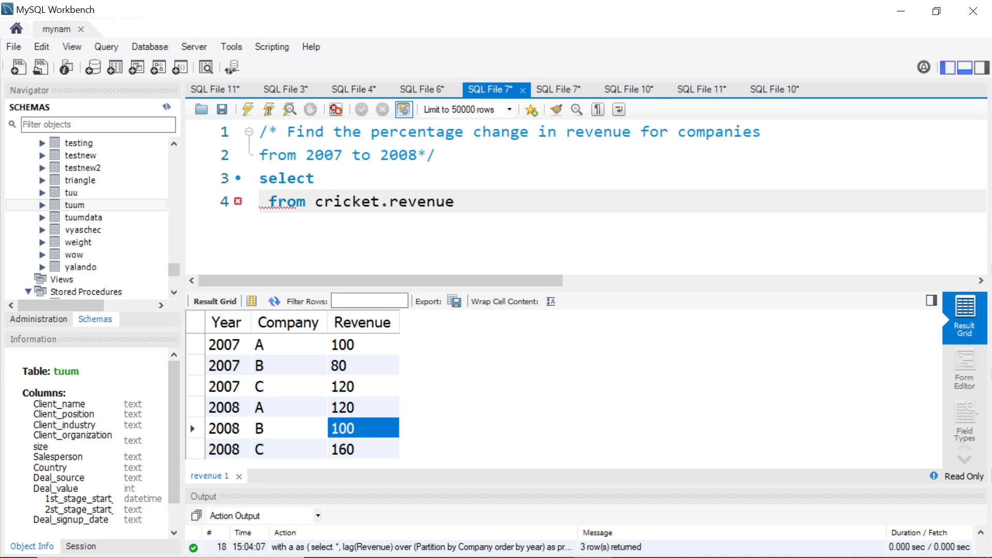
{"action": "type", "text": "Year,Co"}
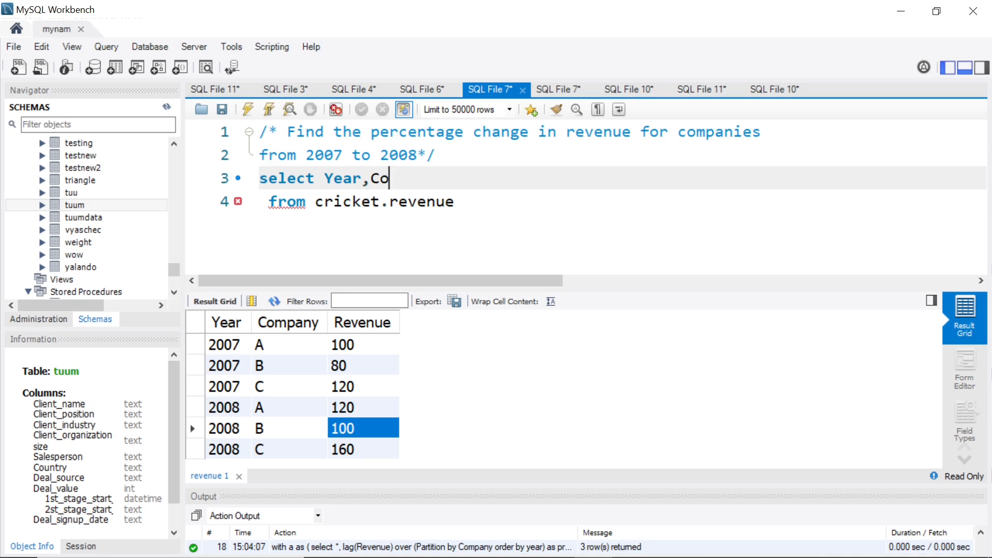
{"action": "type", "text": "mpany,"}
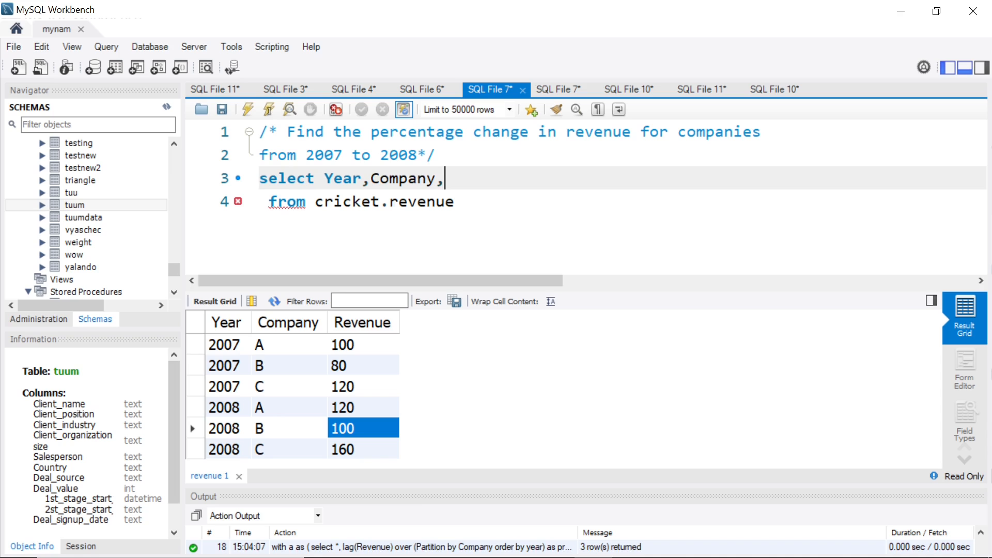
{"action": "type", "text": "Revenue"}
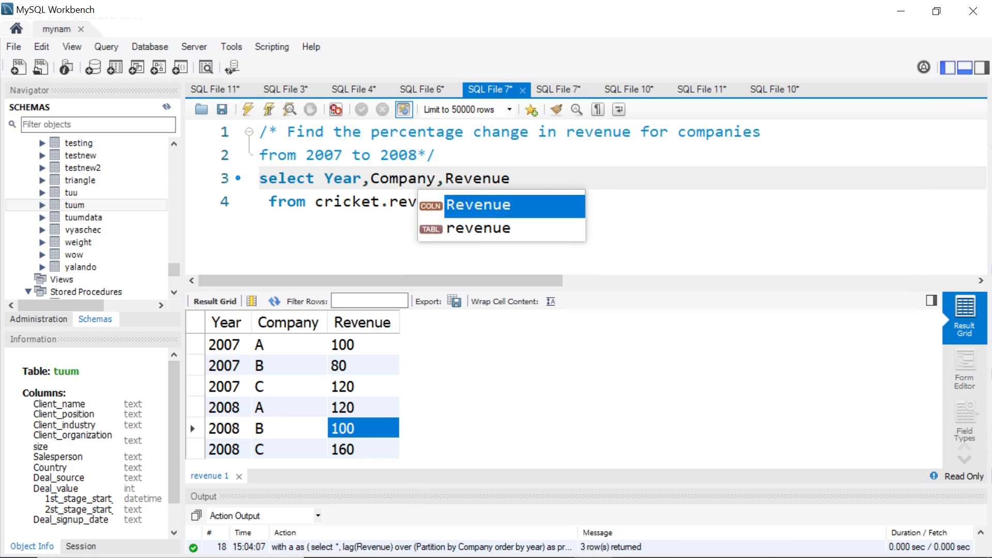
{"action": "type", "text": ","}
{"action": "type", "text": "lag("}
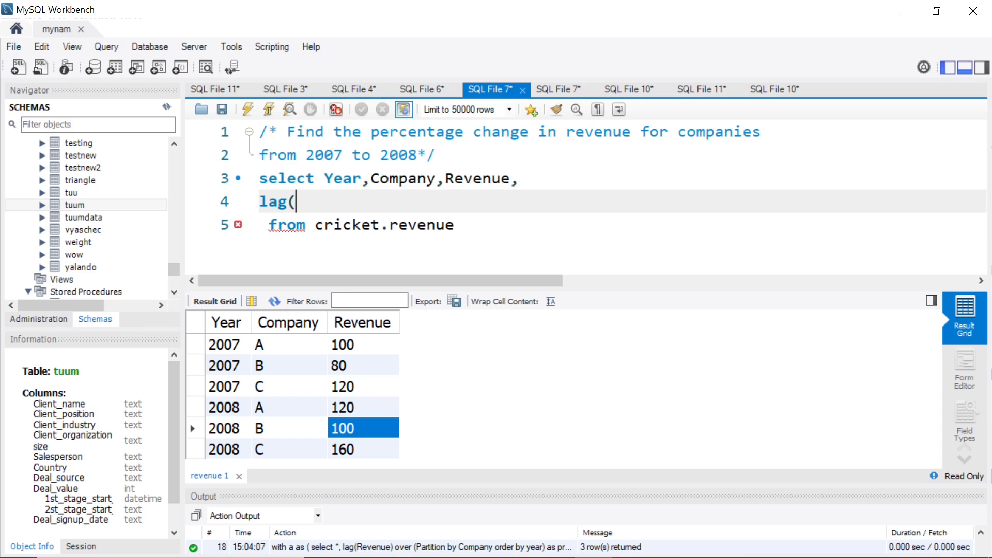
{"action": "type", "text": "Revenue) over ("}
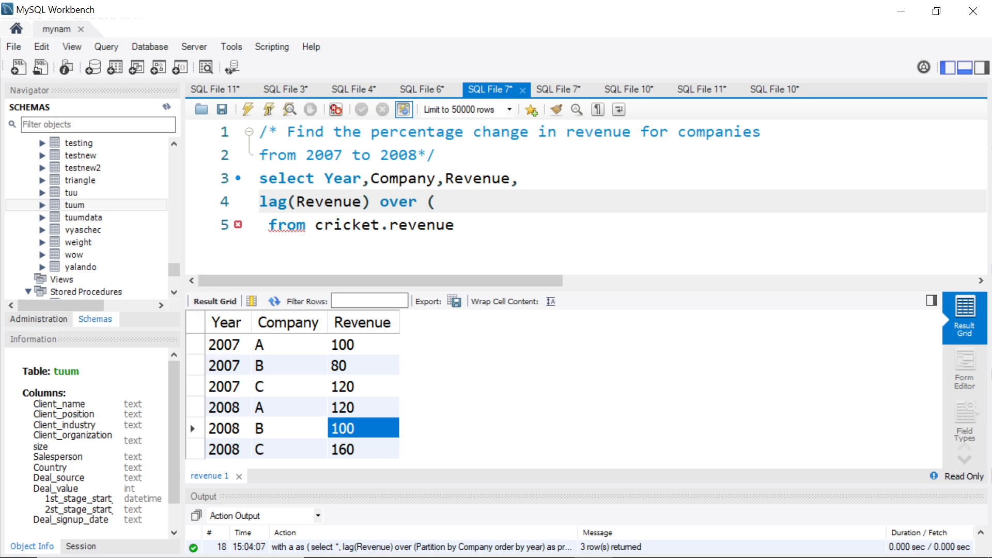
Step: Finish lag(Revenue) over (partition by Company order by Year) as previous_revenue
{"action": "type", "text": "par"}
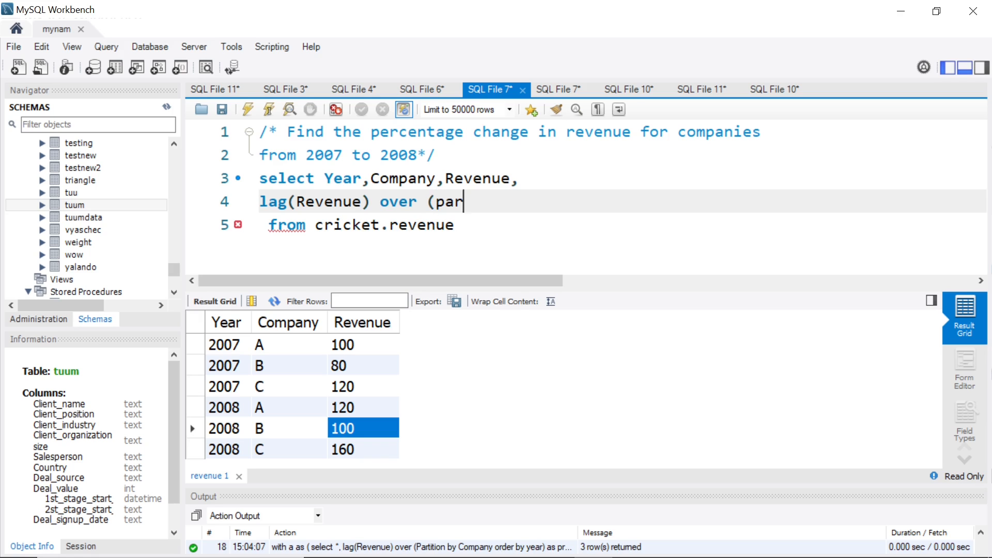
{"action": "type", "text": "tition by C"}
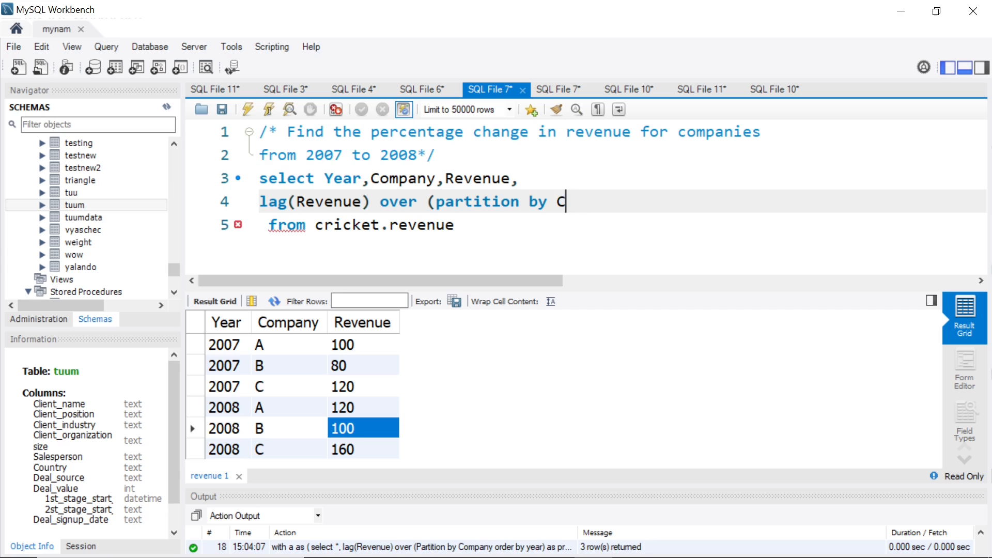
{"action": "type", "text": "ompany order by Year"}
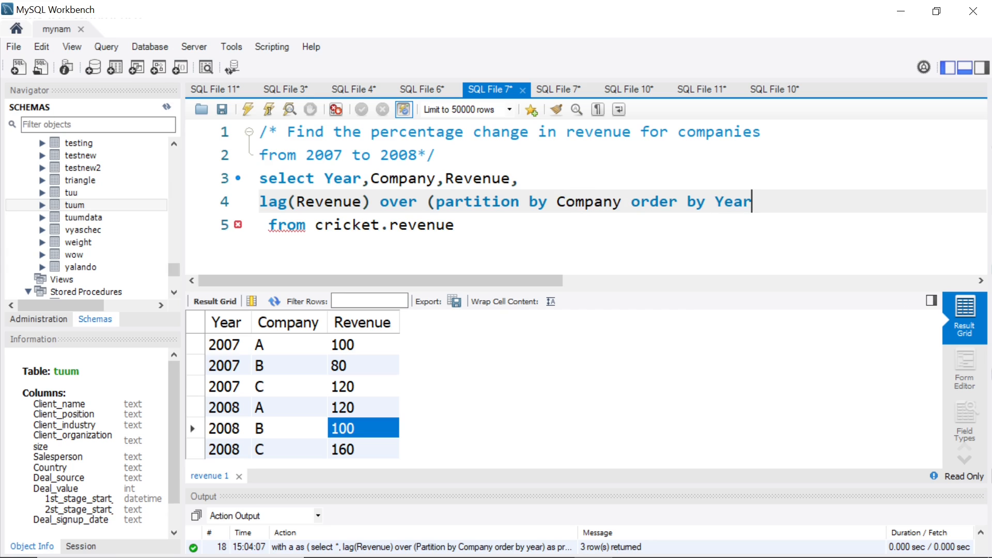
{"action": "type", "text": ") as"}
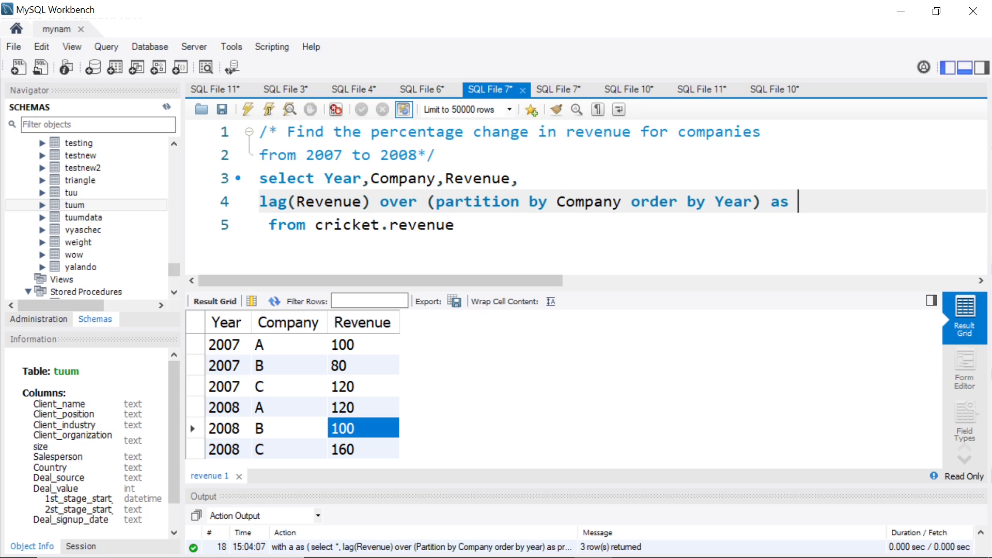
{"action": "type", "text": "previous_re"}
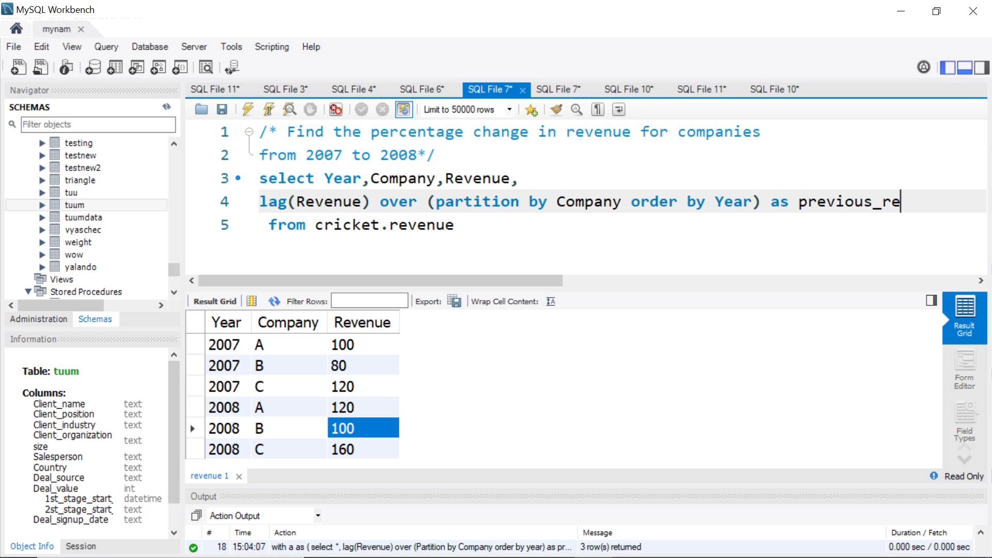
{"action": "type", "text": "venue"}
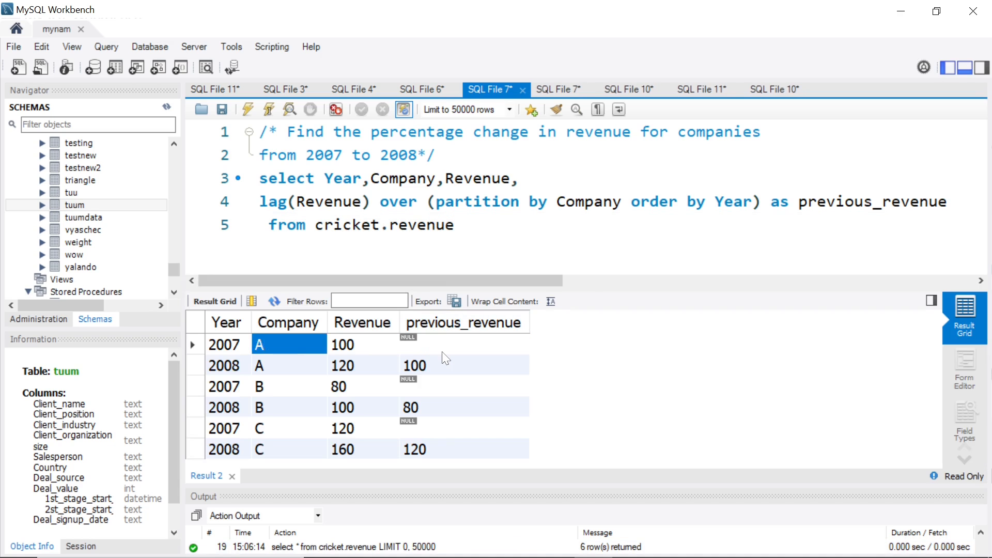
Step: Inspect previous_revenue: NULL for A in 2007 and 100 beside 120 in 2008, then start a line above select
{"action": "left_click", "coordinate": [362, 345]}
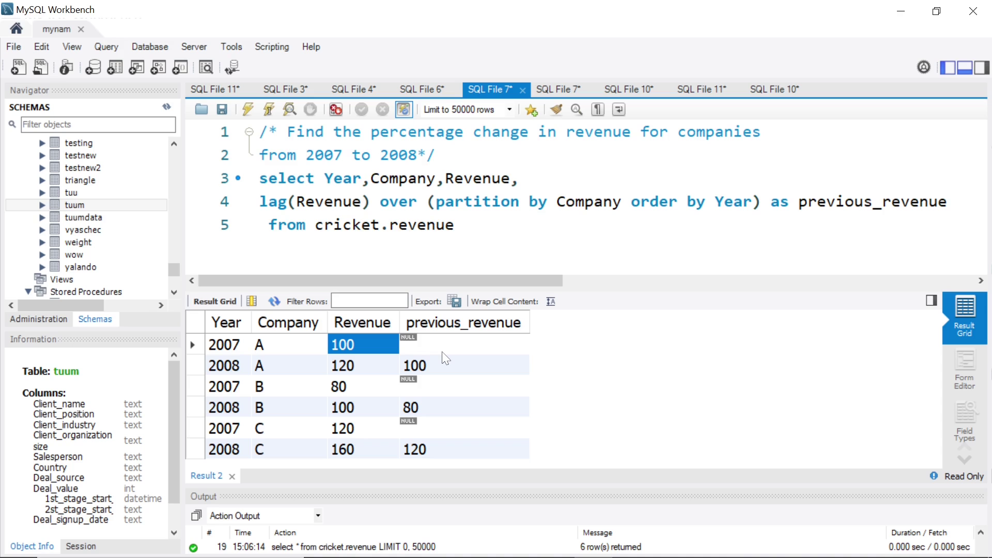
{"action": "left_click", "coordinate": [463, 344]}
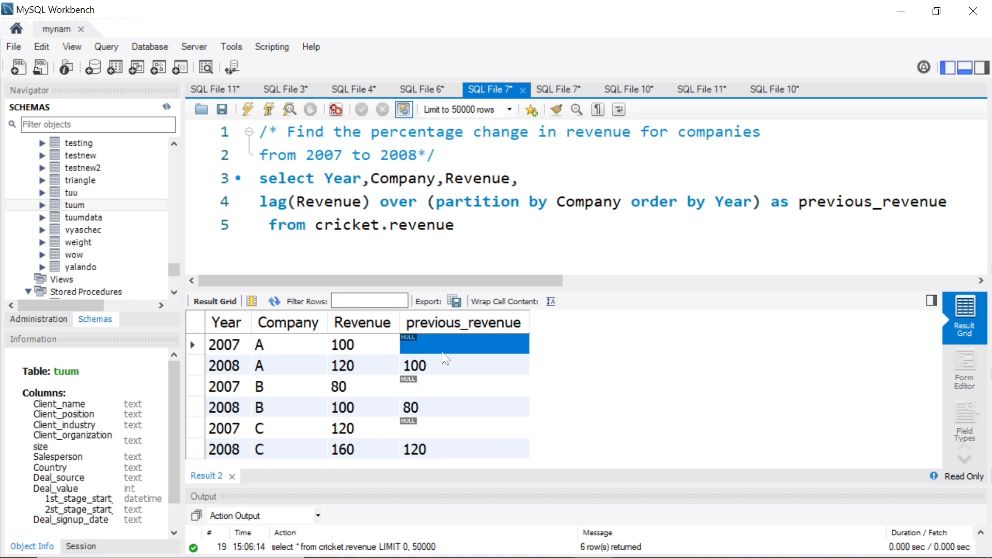
{"action": "left_click", "coordinate": [362, 366]}
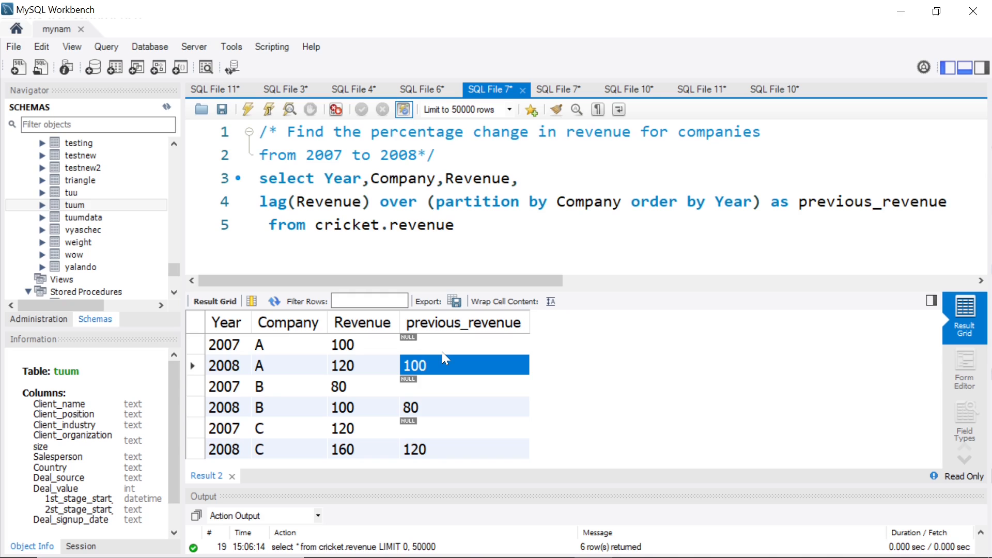
{"action": "left_click", "coordinate": [289, 366]}
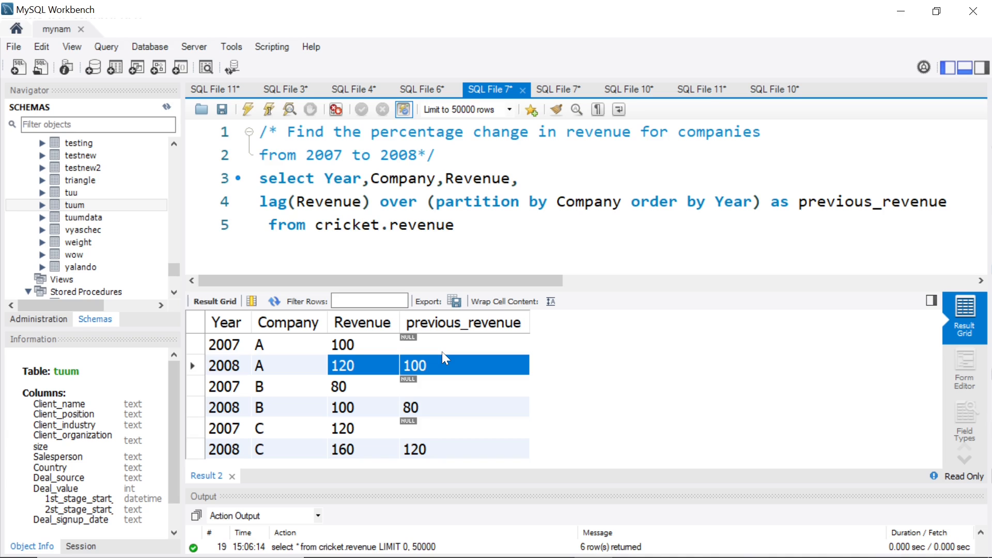
{"action": "left_click", "coordinate": [262, 178]}
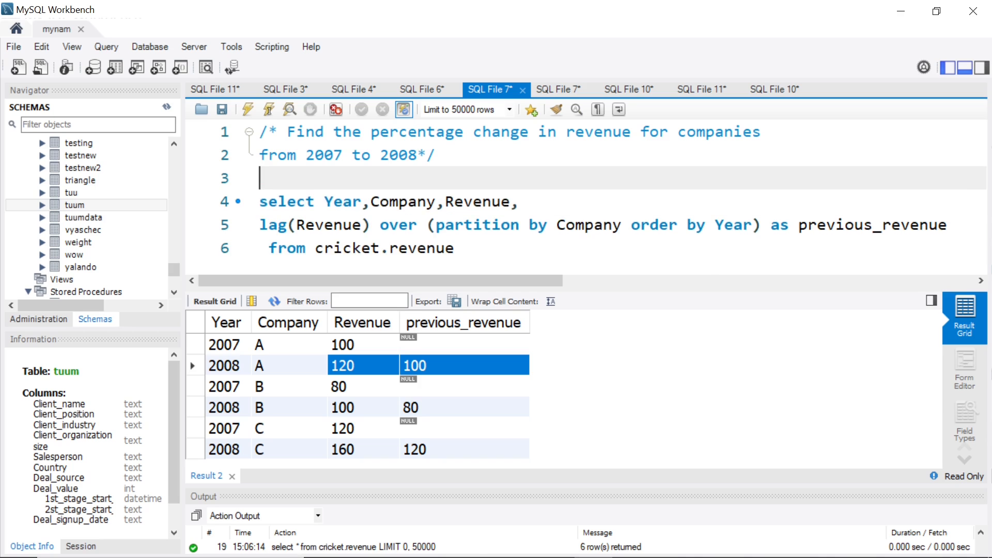
Step: Wrap the lag query as 'with a as ( ... )' and begin an outer select below it
{"action": "type", "text": "with a as"}
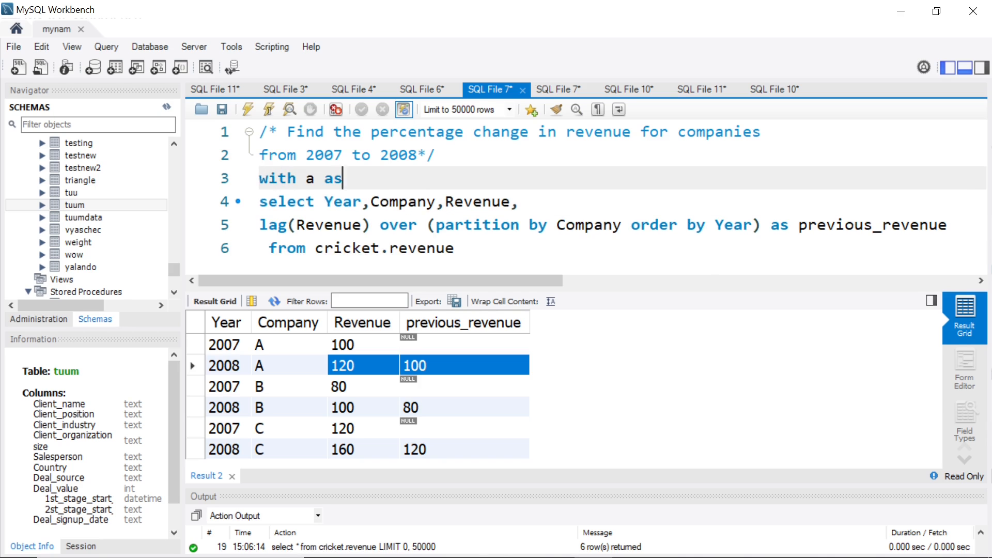
{"action": "type", "text": "("}
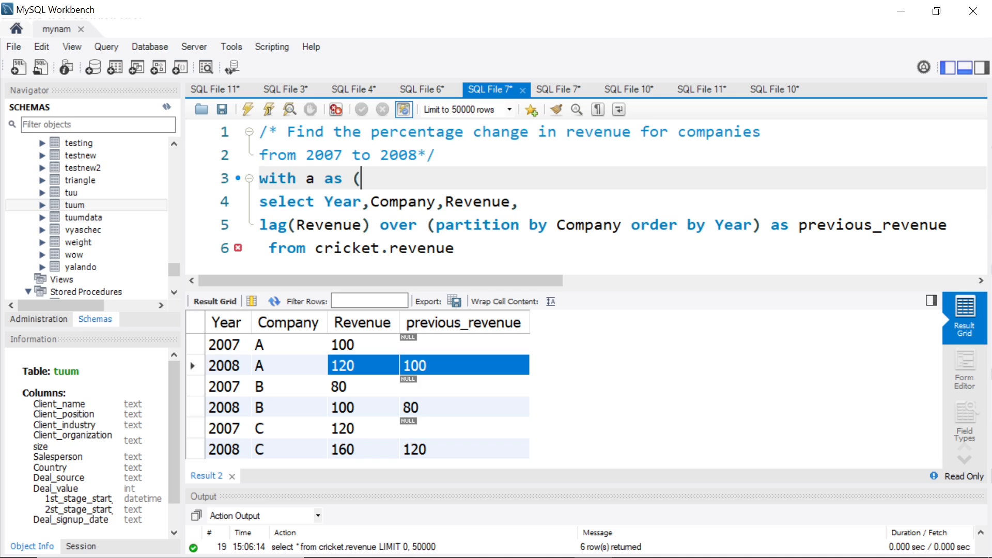
{"action": "type", "text": ")"}
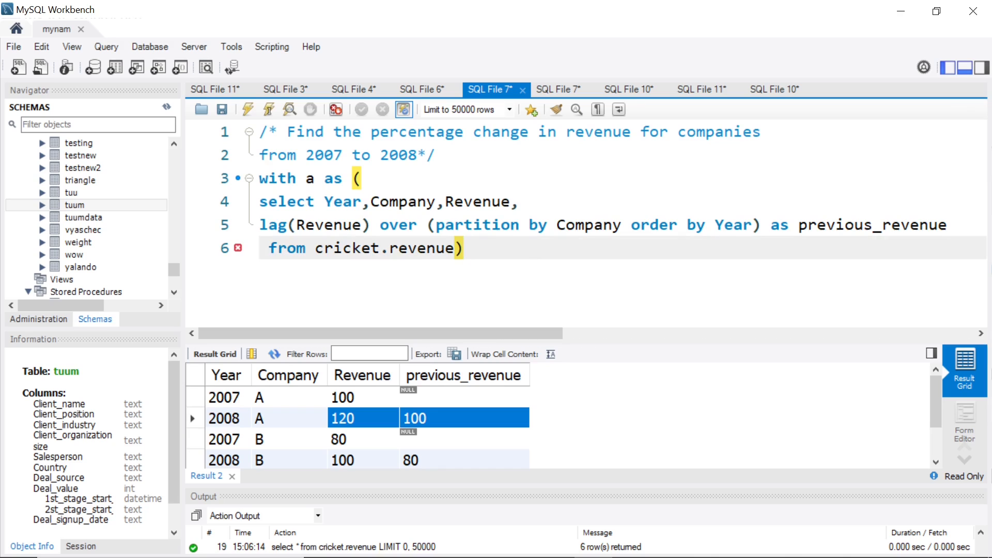
{"action": "type", "text": "selec"}
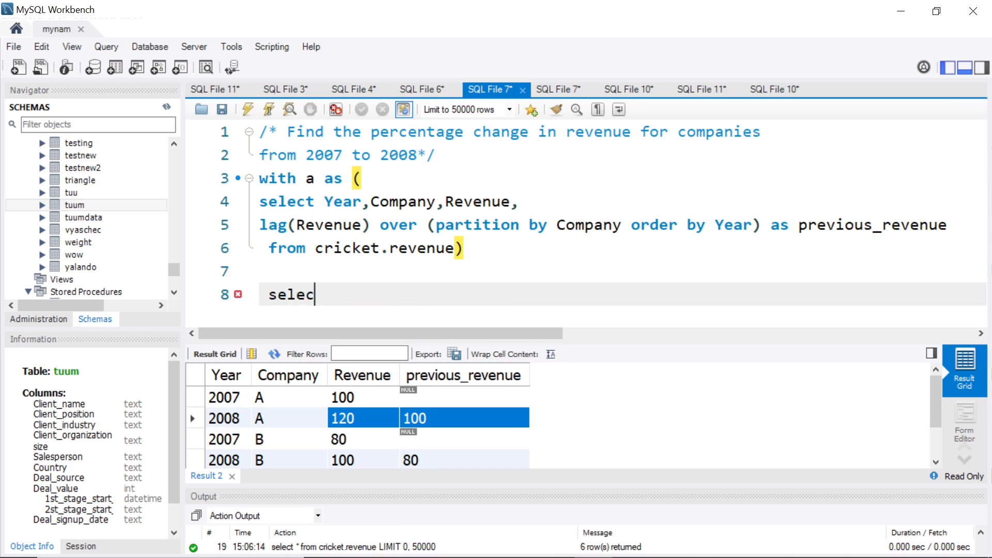
Step: Select company, (revenue-previous_revenue)/previous_revenue as the change ratio
{"action": "type", "text": "t company"}
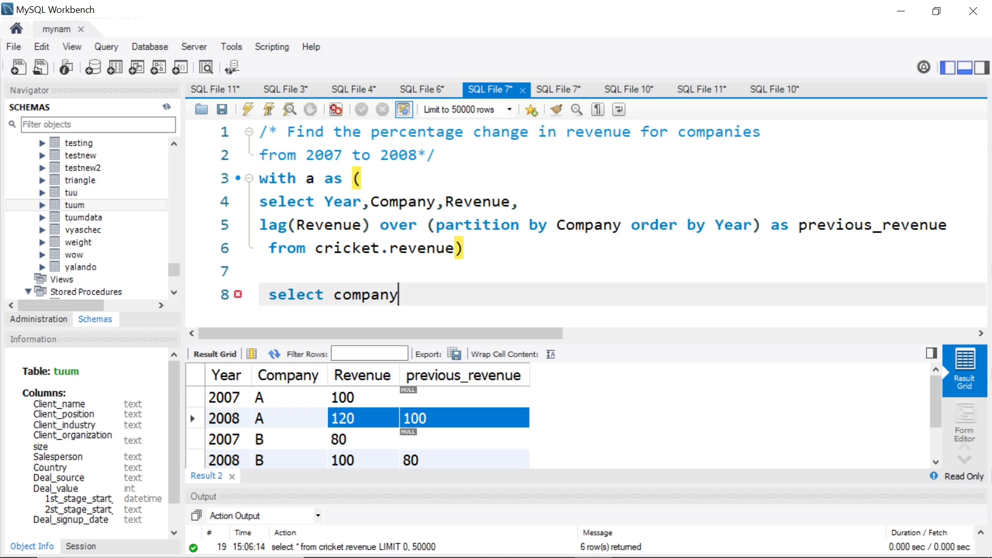
{"action": "type", "text": ","}
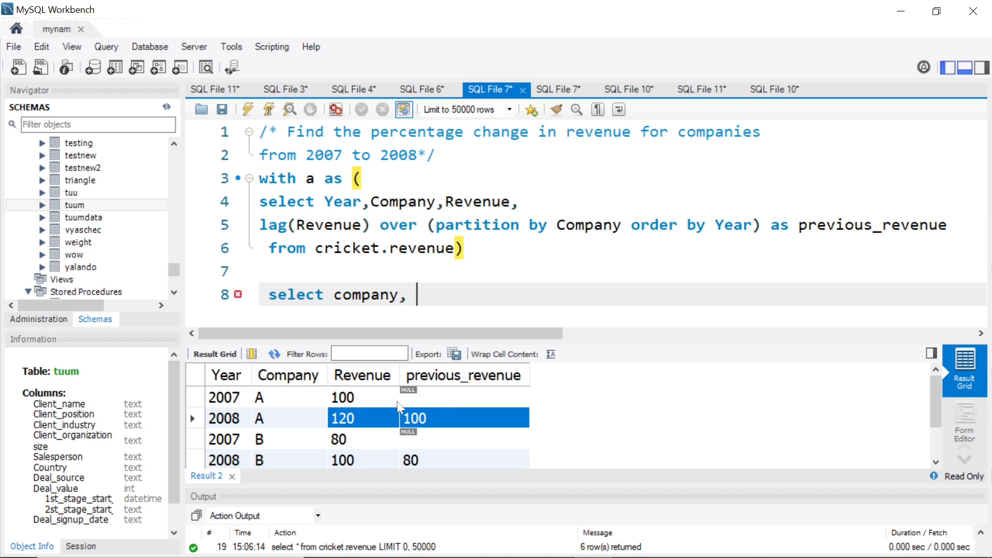
{"action": "type", "text": "revenue"}
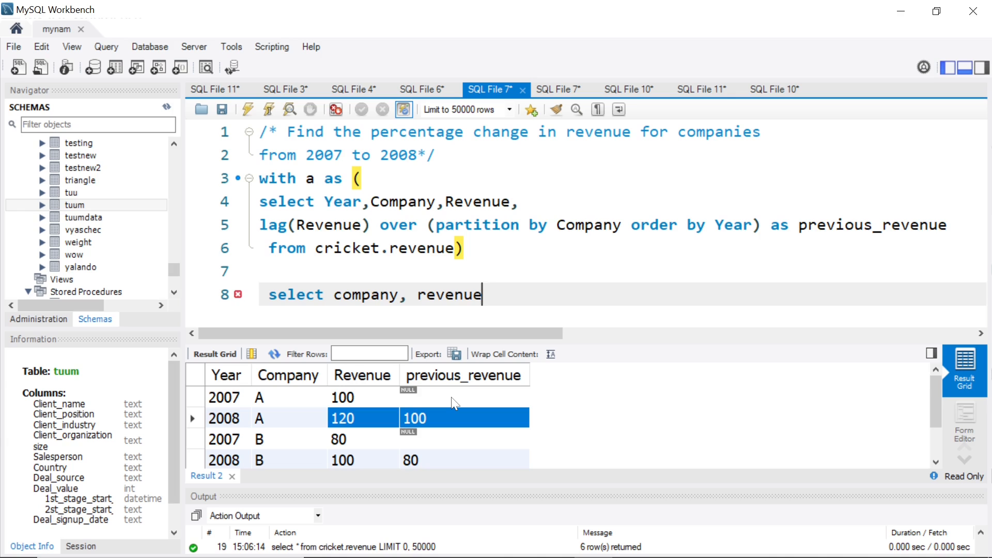
{"action": "type", "text": "-previou"}
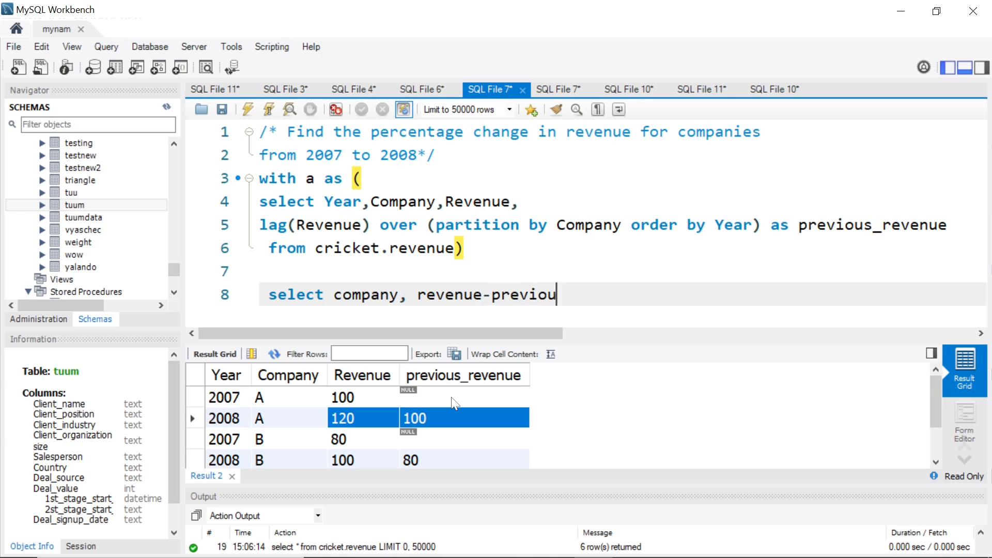
{"action": "type", "text": "s_revenue"}
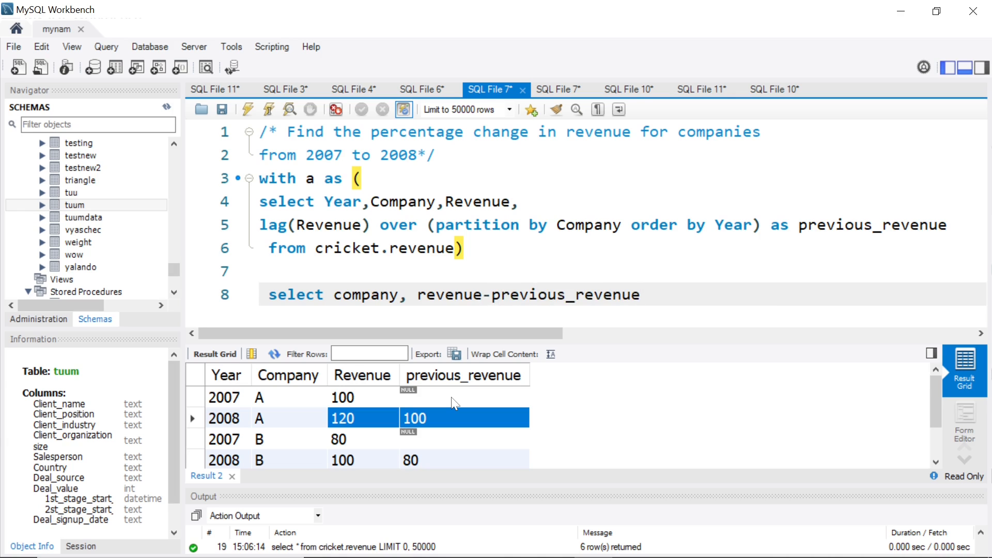
{"action": "type", "text": ")"}
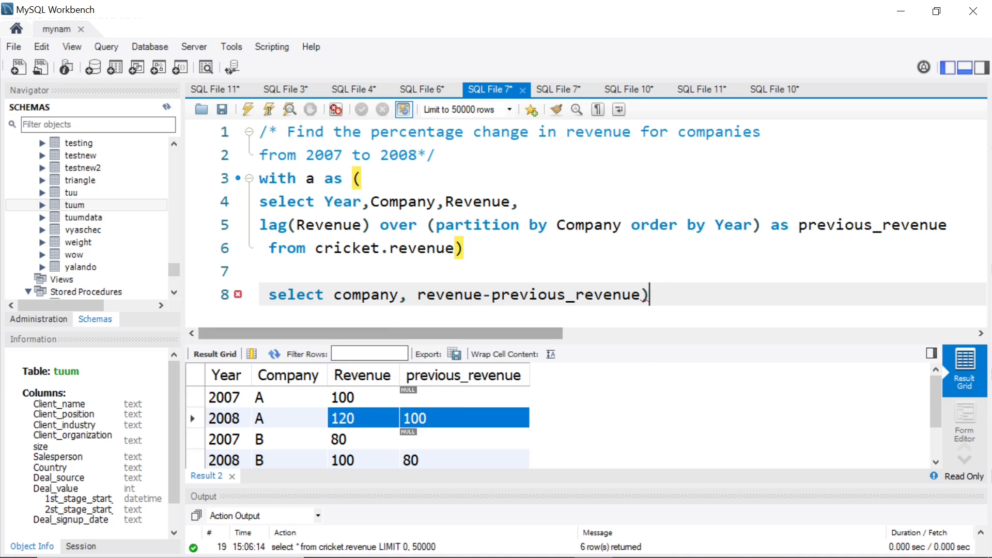
{"action": "type", "text": "("}
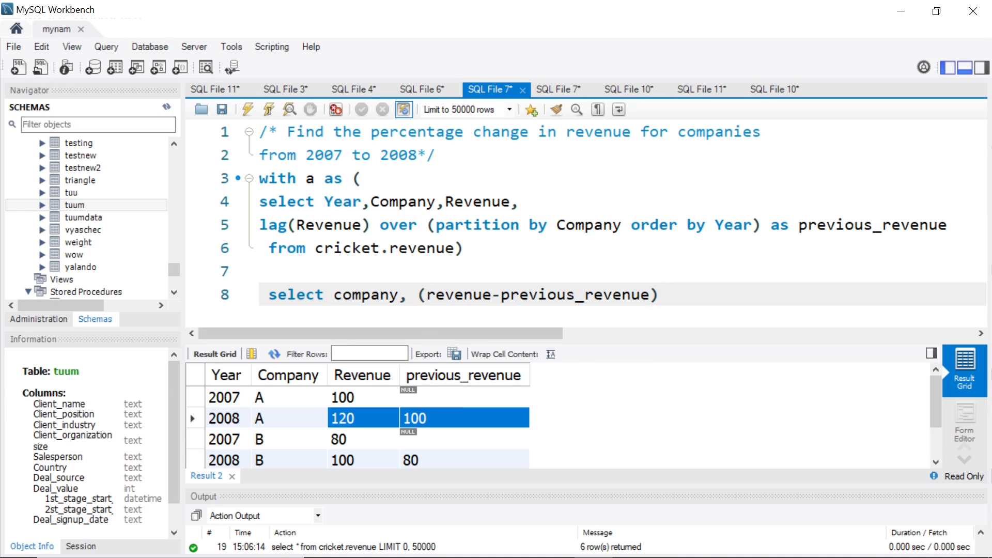
{"action": "type", "text": "/"}
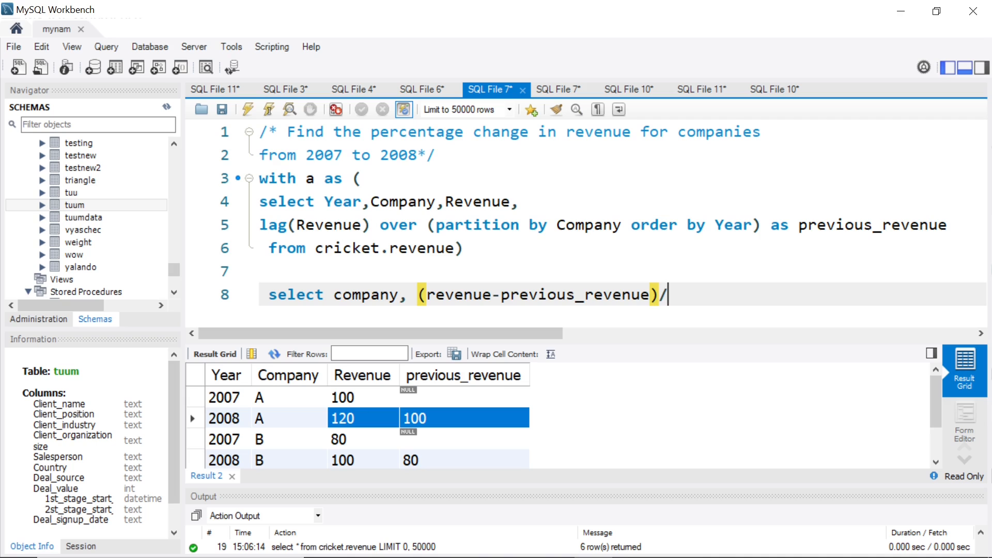
{"action": "type", "text": "previo"}
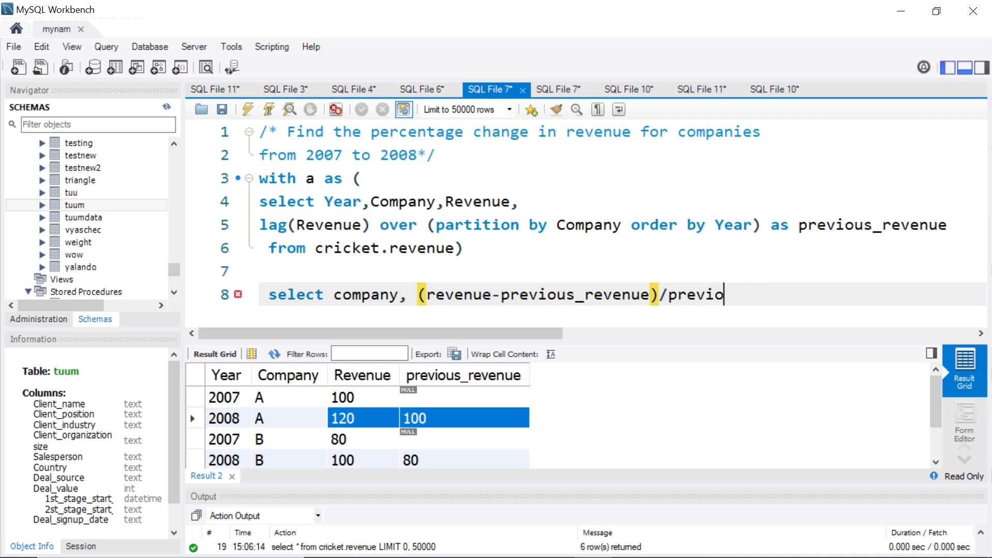
{"action": "type", "text": "us_revenue"}
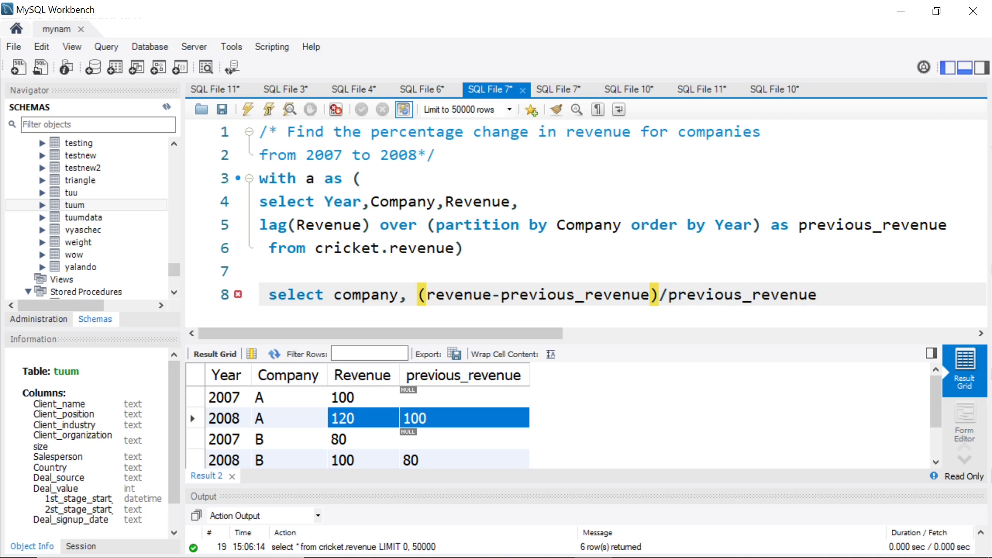
Step: Add 'from a' on a new line and run it, giving NULL rows then 0.2000 and 0.2500
{"action": "left_click", "coordinate": [816, 295]}
{"action": "type", "text": "fr"}
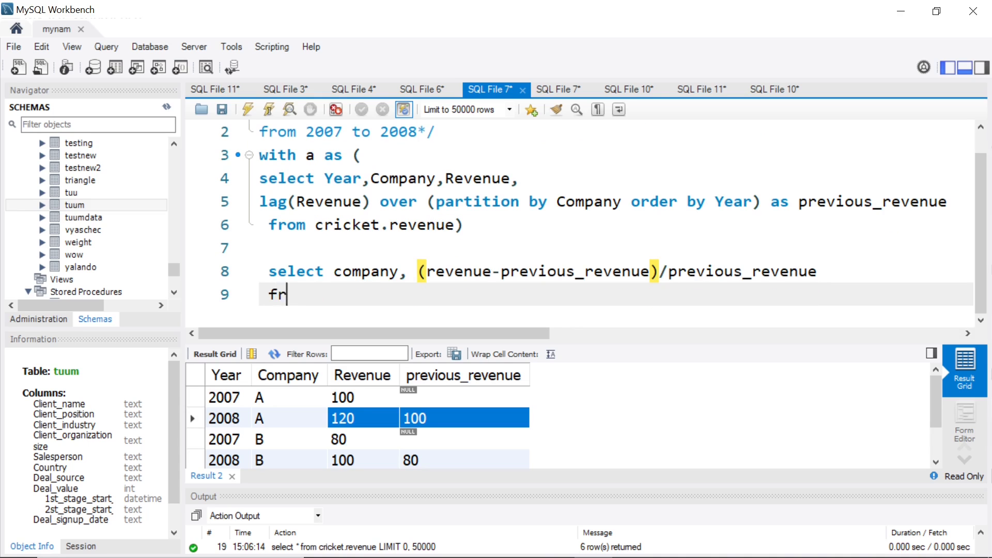
{"action": "type", "text": "om a"}
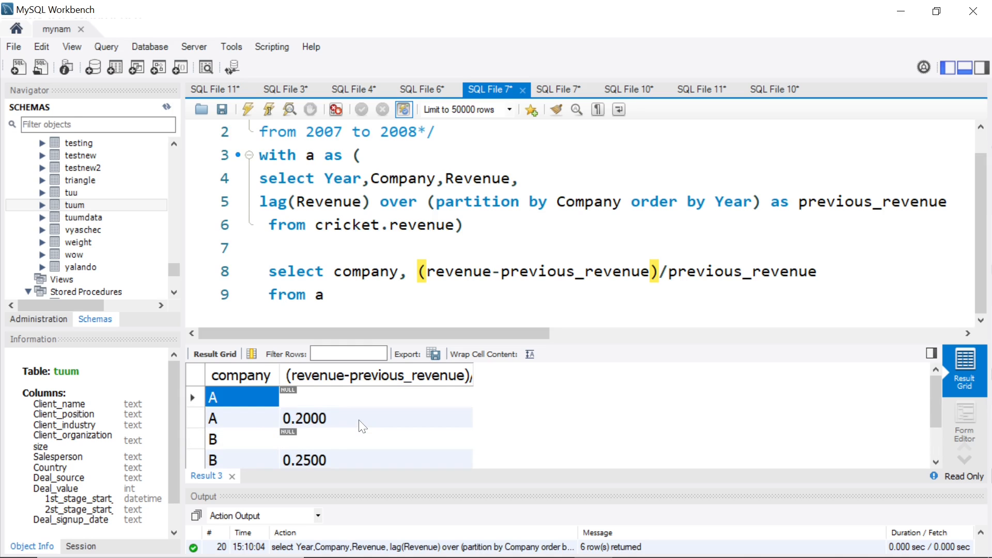
Step: Filter with 'where previous_revenue is not null', leaving A 0.2000, B 0.2500, C 0.3333
{"action": "left_click", "coordinate": [373, 397]}
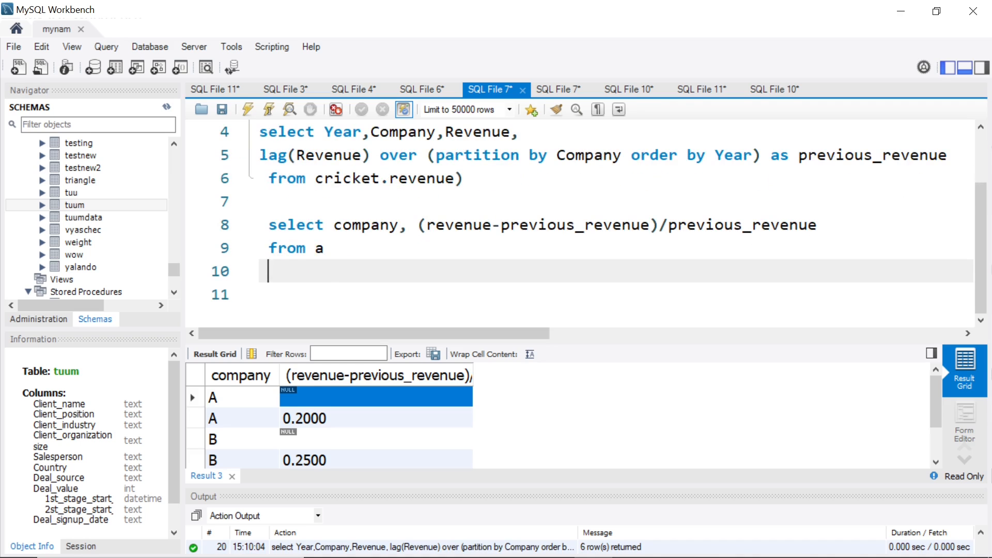
{"action": "type", "text": "where"}
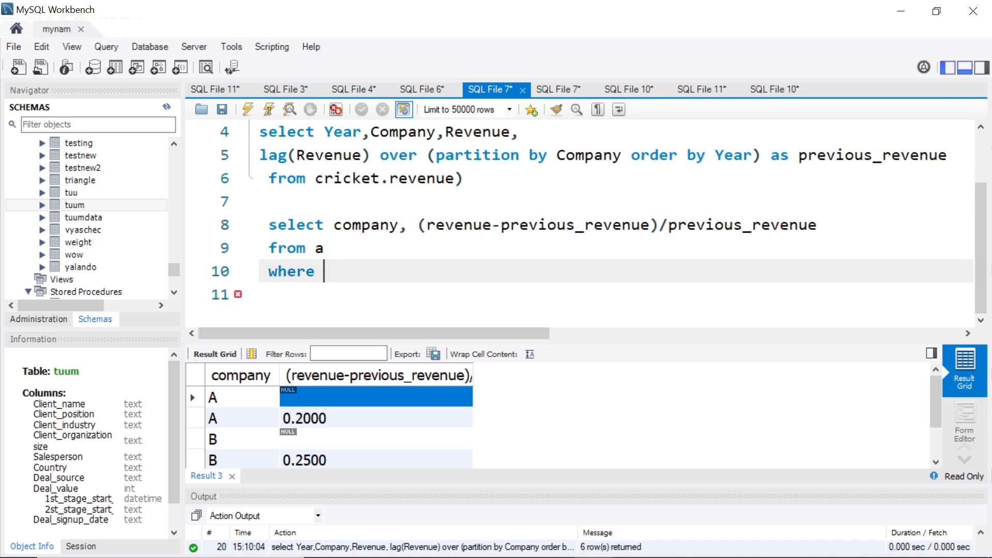
{"action": "type", "text": "previous_revenu"}
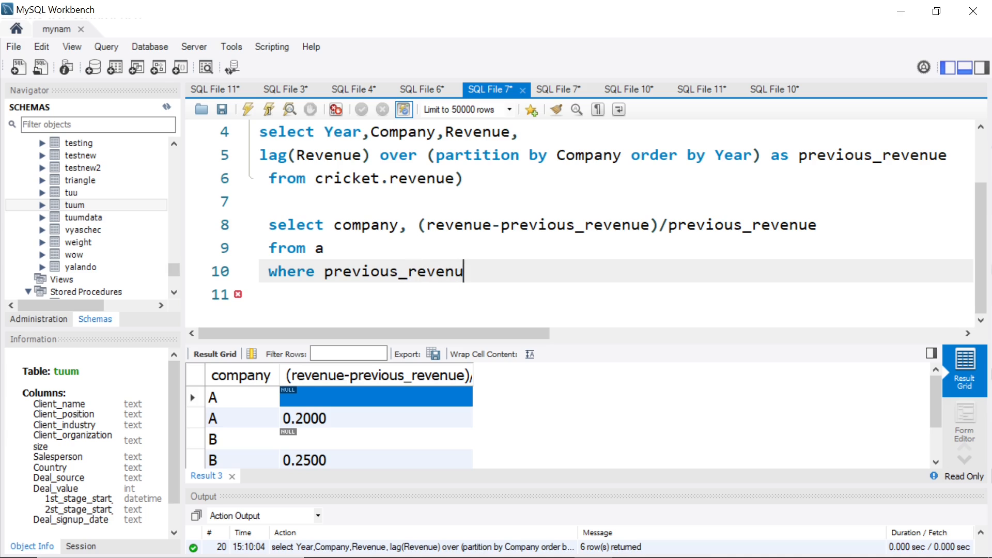
{"action": "type", "text": "e is not nul"}
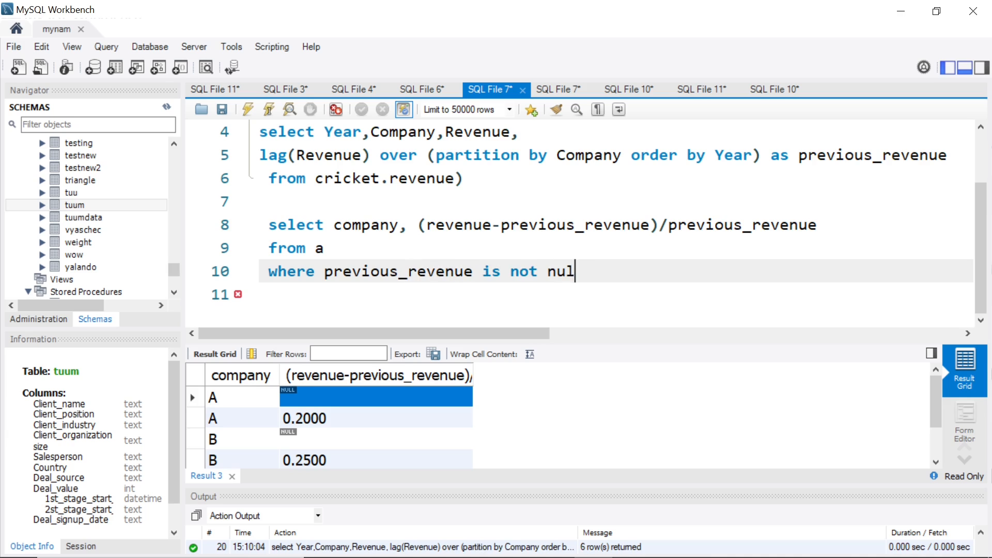
{"action": "type", "text": "l"}
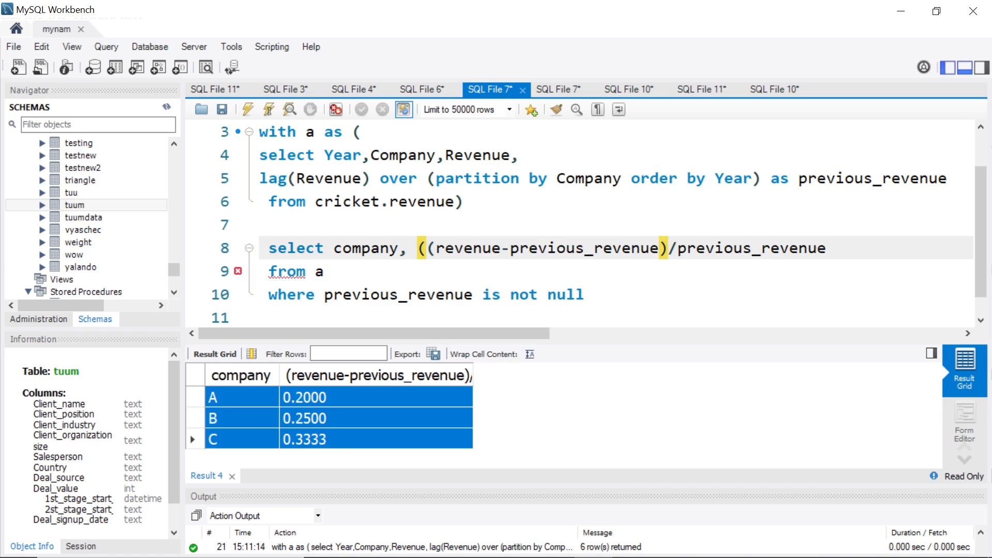
Step: Multiply the ratio by 100 as percentchange and run it: A 20.0000, B 25.0000, C 33.3333
{"action": "type", "text": "*"}
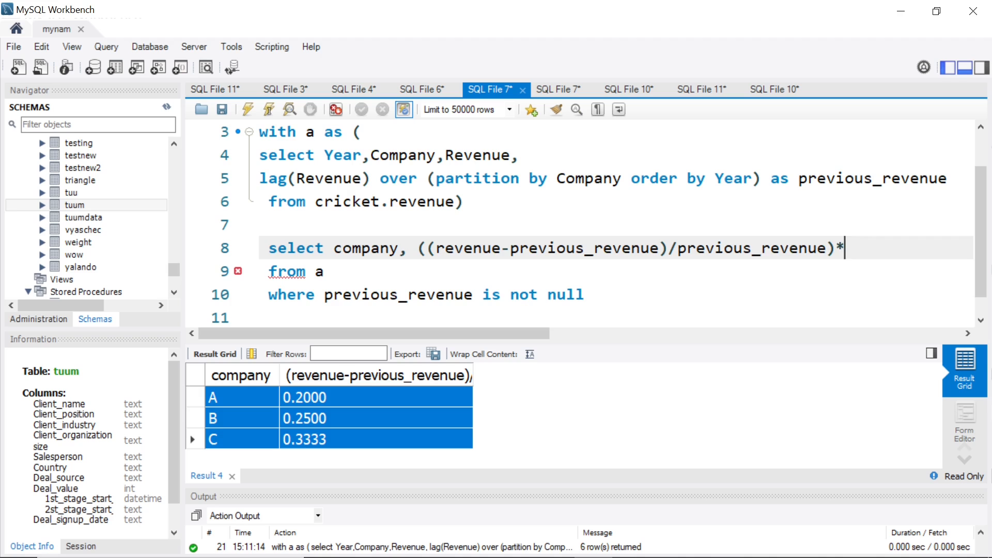
{"action": "type", "text": "100"}
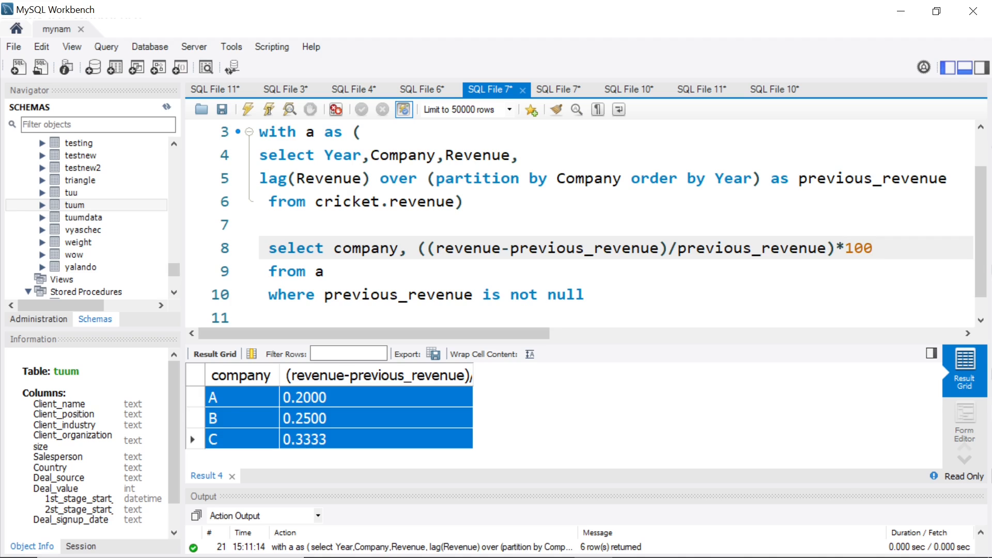
{"action": "type", "text": "as percent"}
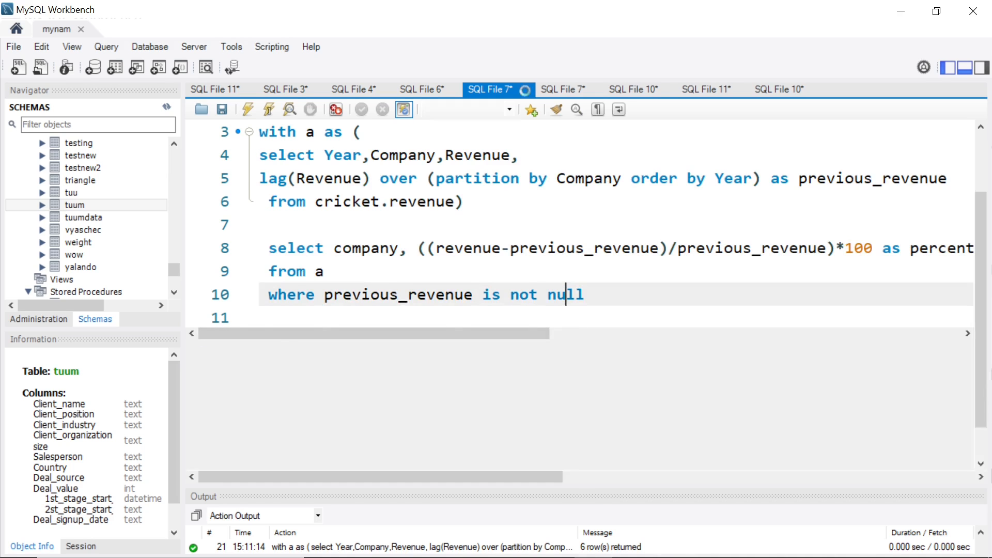
{"action": "left_click", "coordinate": [247, 109]}
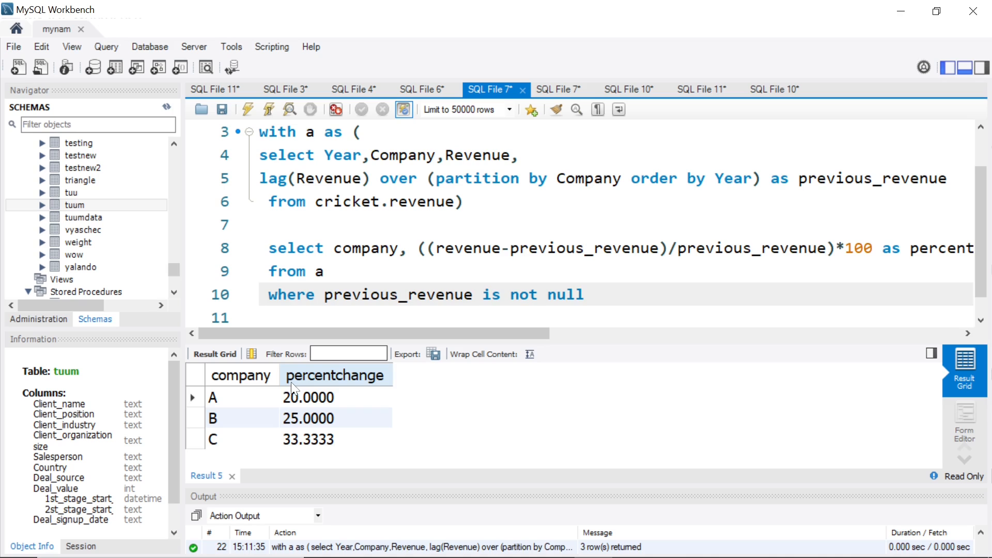
{"action": "left_click", "coordinate": [231, 418]}
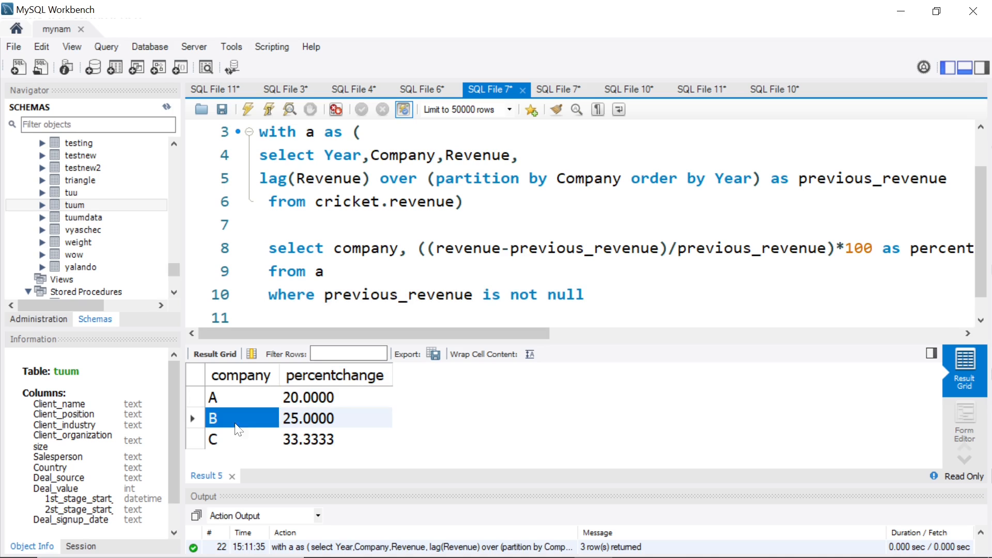
{"action": "left_click", "coordinate": [308, 438]}
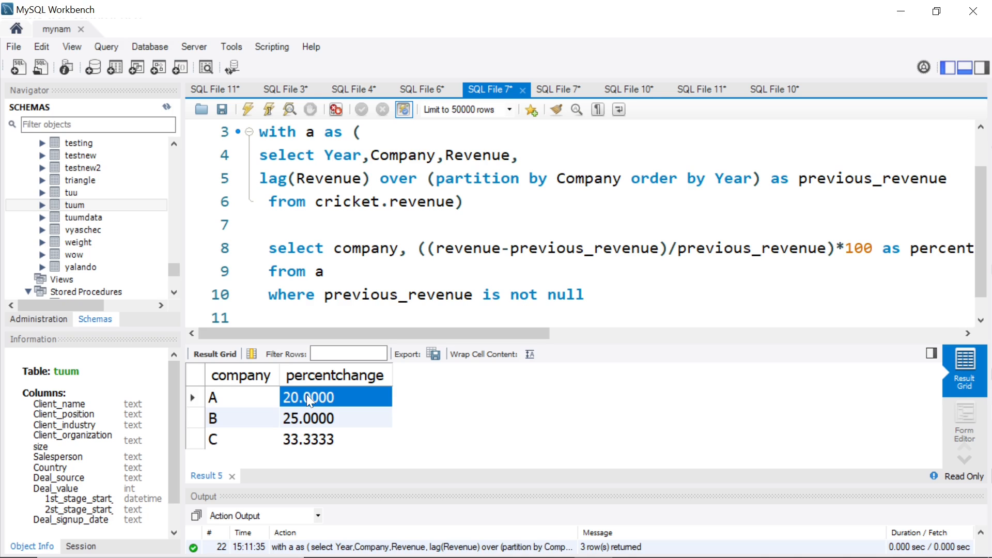
{"action": "scroll", "scroll_direction": "right", "scroll_amount": 3}
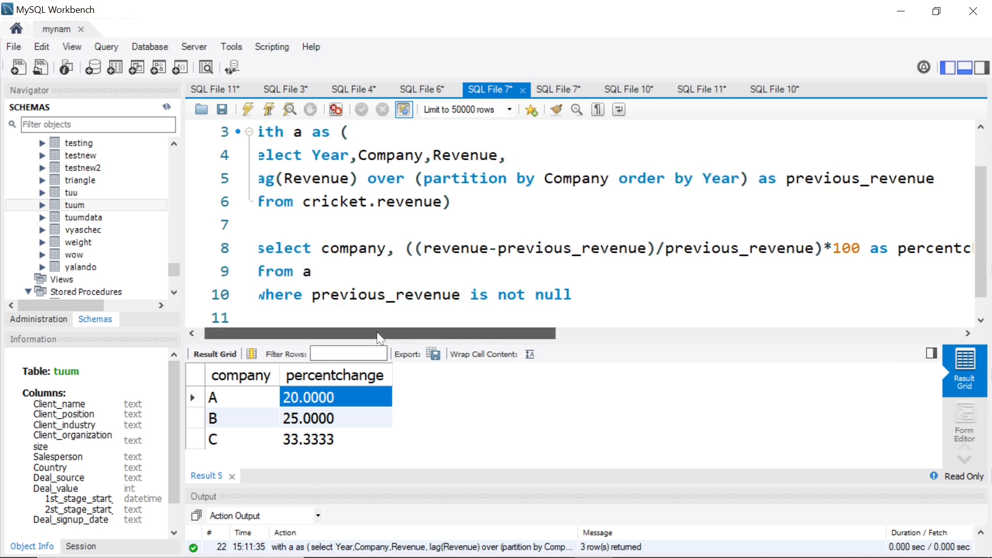